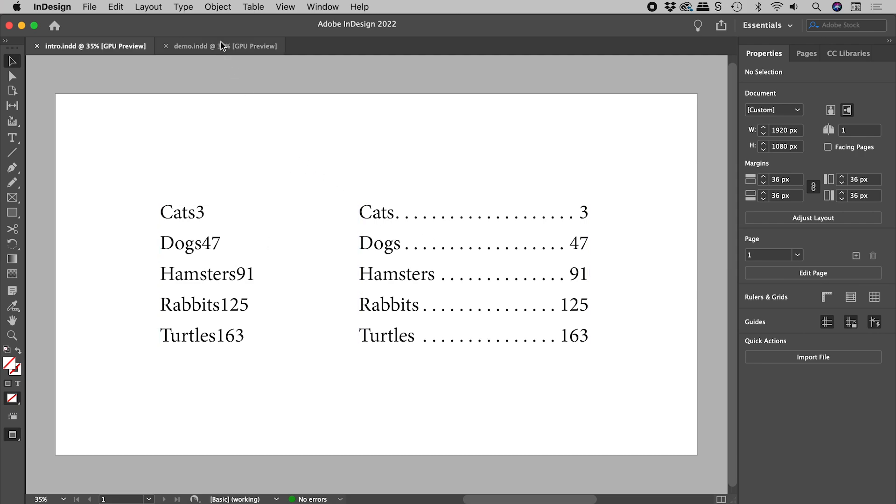
Bring the demo.indd document with the unformatted animal list to the front.
{"action": "left_click", "coordinate": [220, 46]}
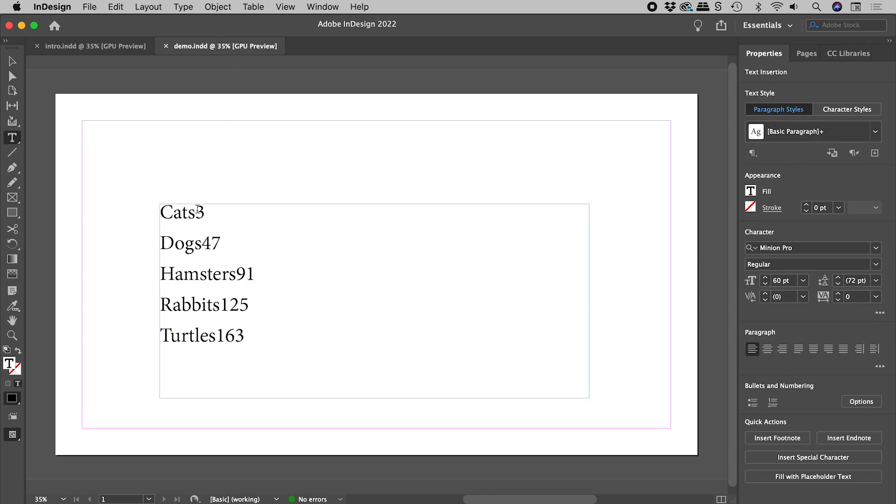
Insert right indent tabs between each name and number, such as Cats 3 and Dogs 47.
{"action": "left_click", "coordinate": [183, 7]}
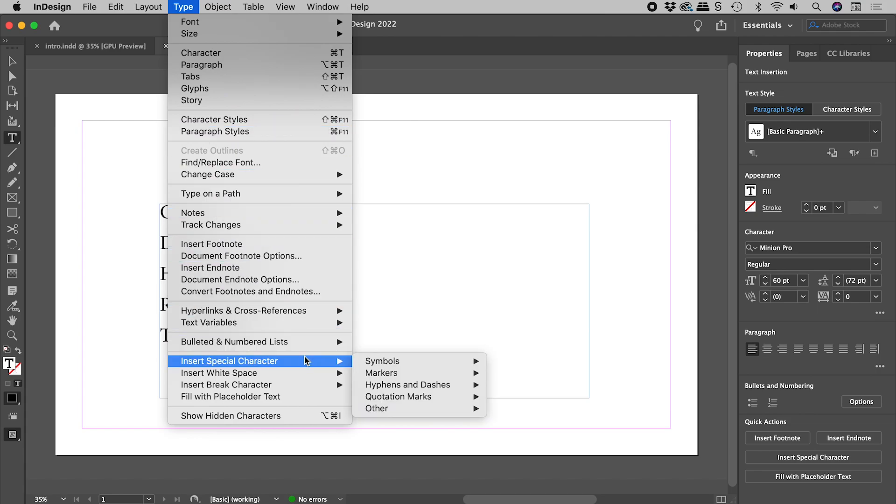
{"action": "mouse_move", "coordinate": [417, 408]}
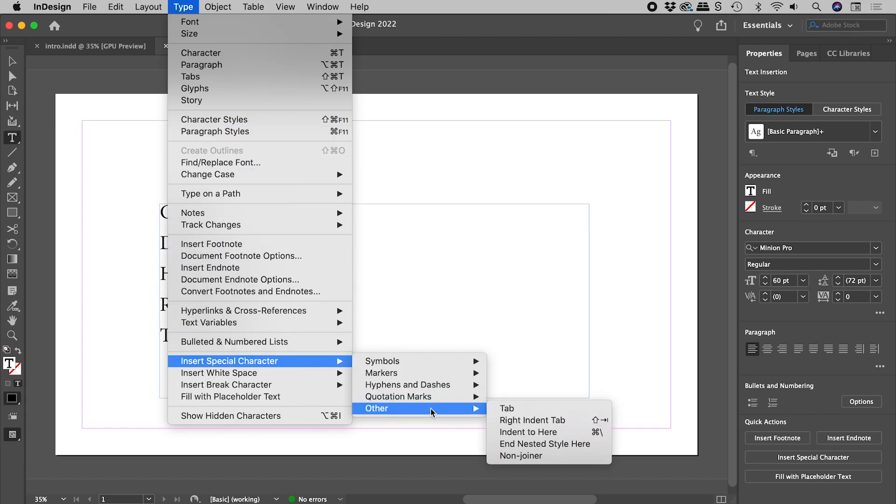
{"action": "mouse_move", "coordinate": [532, 421]}
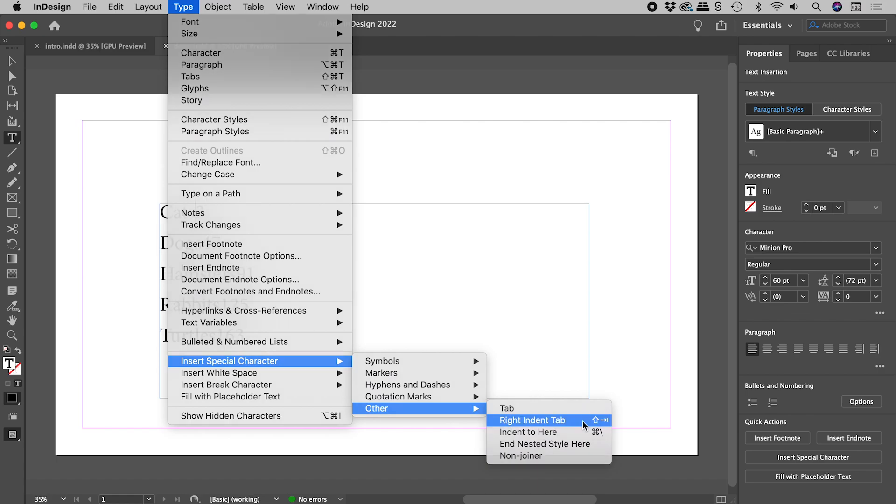
{"action": "left_click", "coordinate": [532, 420]}
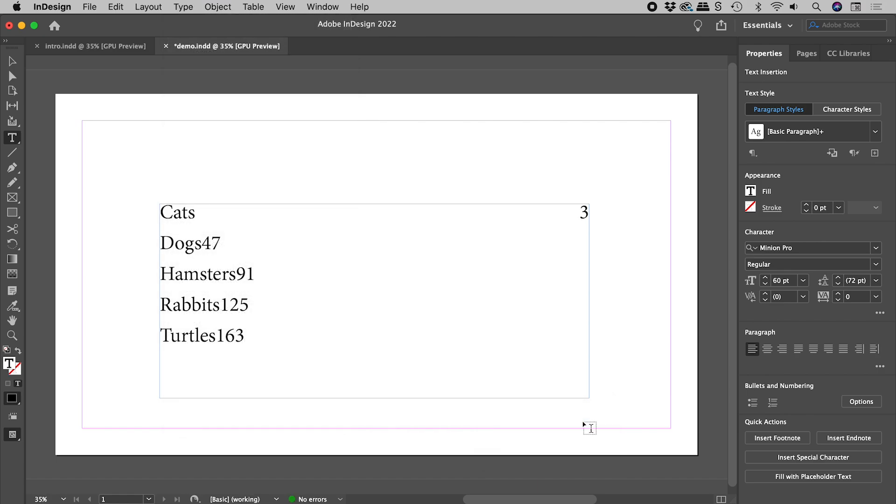
{"action": "left_click", "coordinate": [580, 213]}
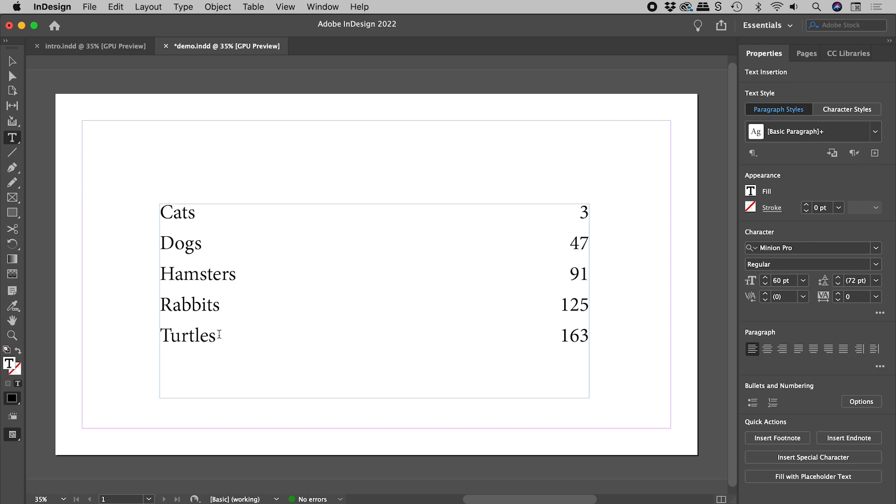
Select the animal list and start a new style from the Paragraph Styles panel menu.
{"action": "left_click", "coordinate": [563, 336]}
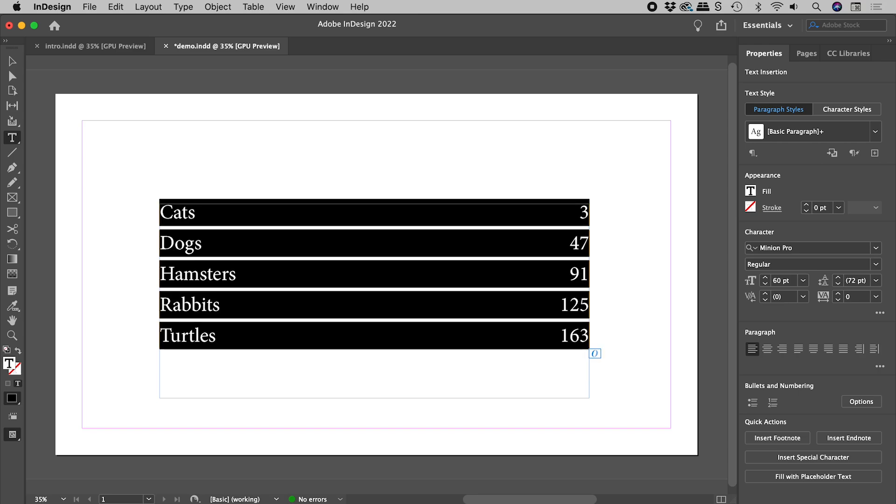
{"action": "left_click", "coordinate": [323, 7]}
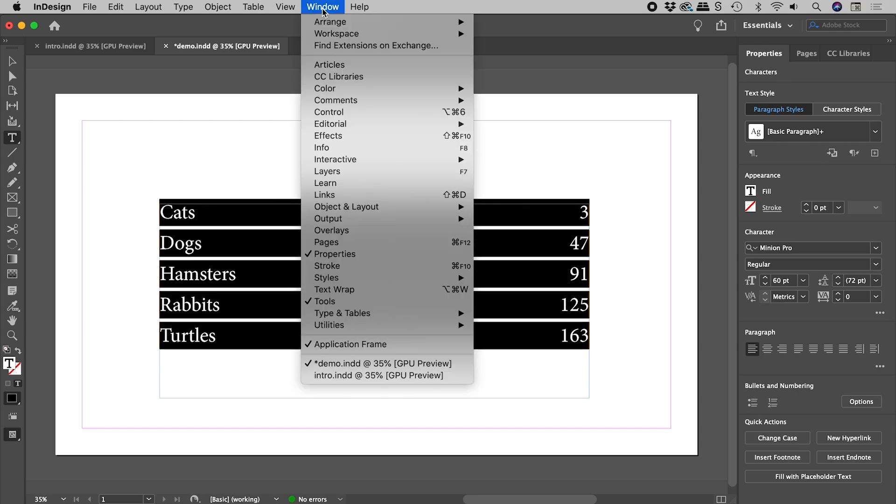
{"action": "mouse_move", "coordinate": [326, 278]}
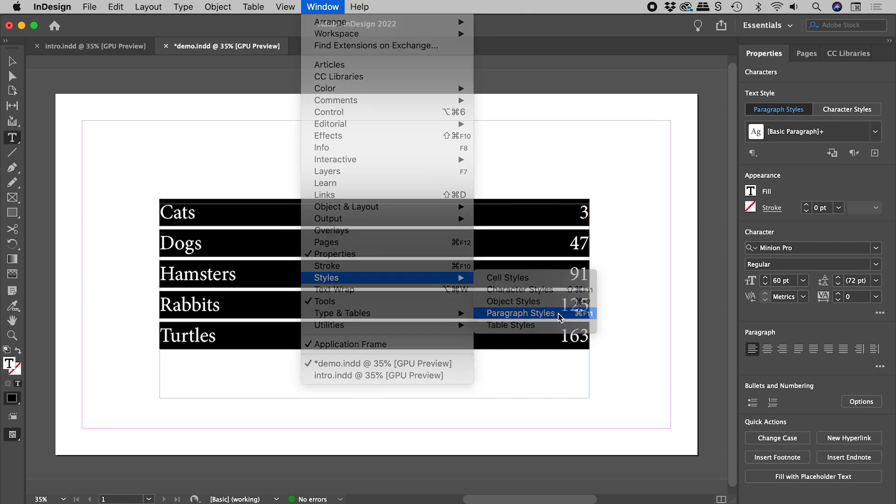
{"action": "left_click", "coordinate": [519, 313]}
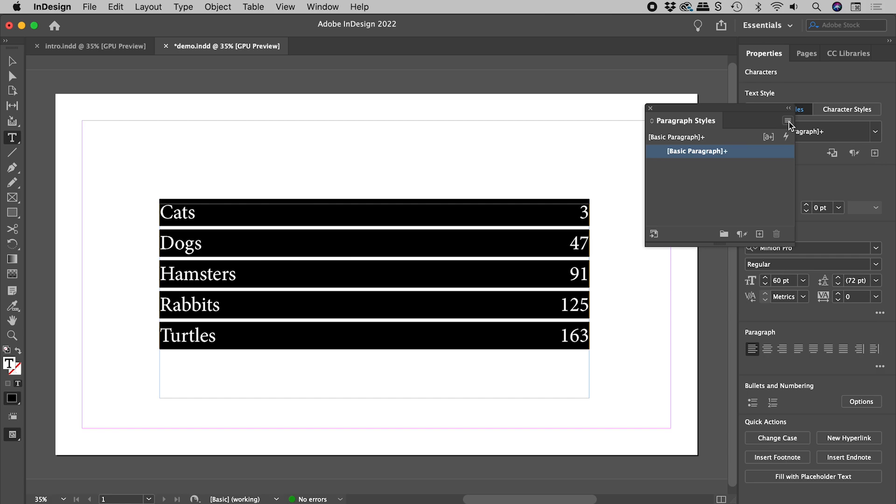
{"action": "left_click", "coordinate": [790, 121]}
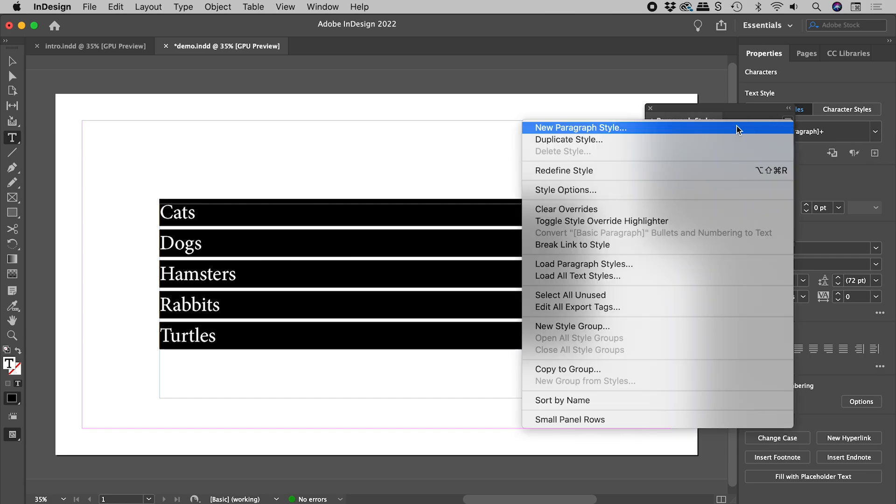
{"action": "left_click", "coordinate": [580, 128]}
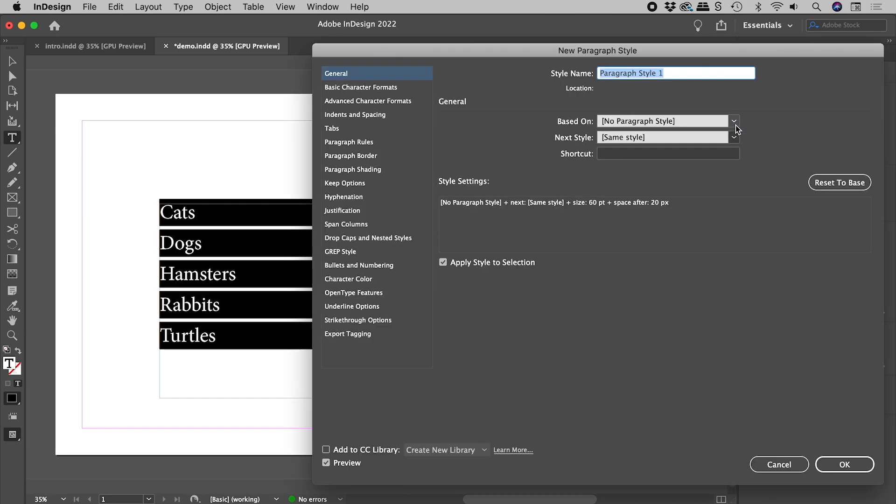
Enter 'Dots' as the style name and show the style's Tabs settings.
{"action": "type", "text": "Dots"}
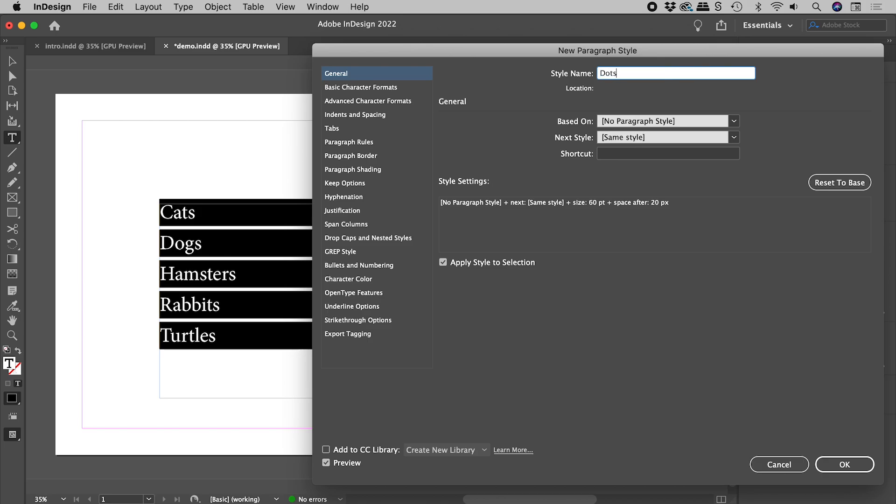
{"action": "mouse_move", "coordinate": [461, 279]}
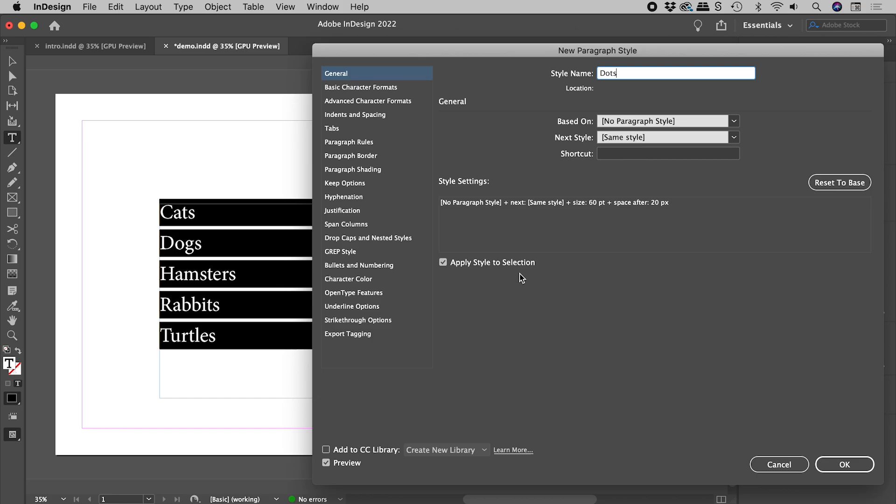
{"action": "mouse_move", "coordinate": [326, 462]}
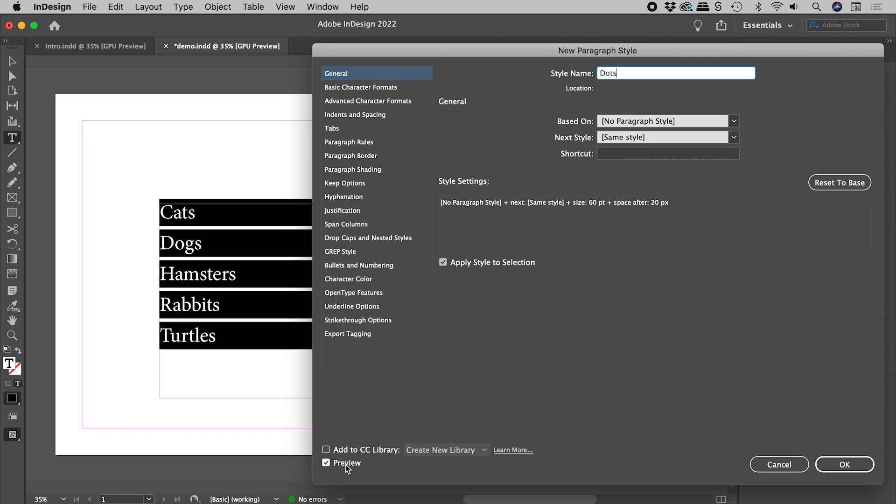
{"action": "mouse_move", "coordinate": [361, 477]}
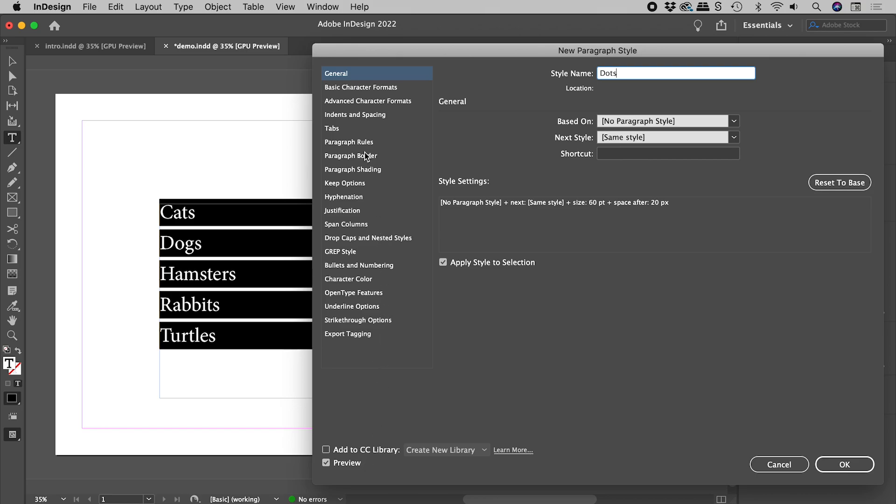
{"action": "left_click", "coordinate": [332, 128]}
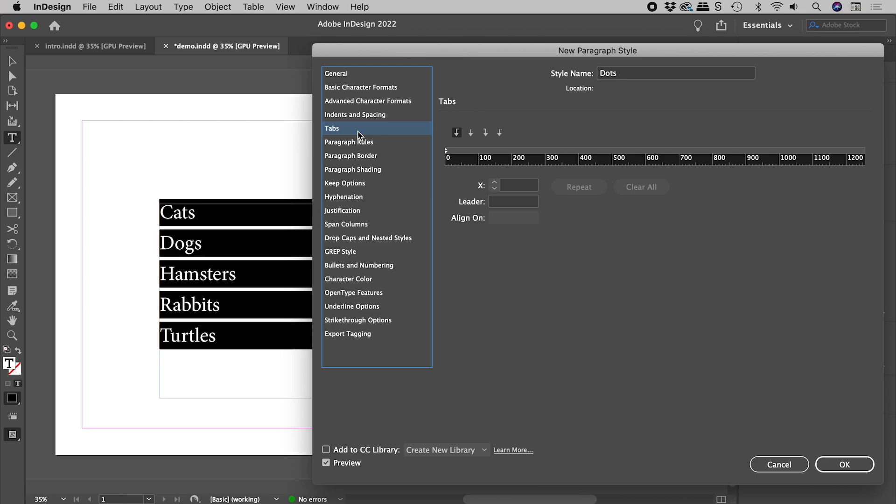
{"action": "mouse_move", "coordinate": [212, 321]}
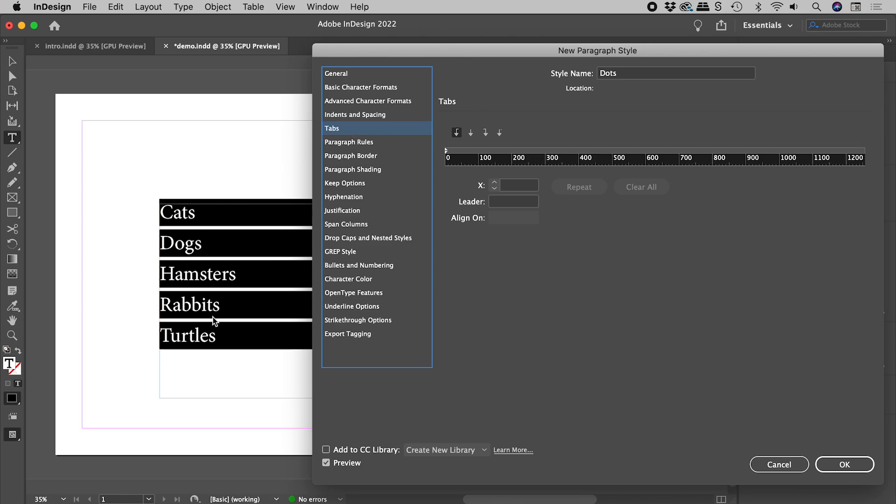
{"action": "mouse_move", "coordinate": [463, 155]}
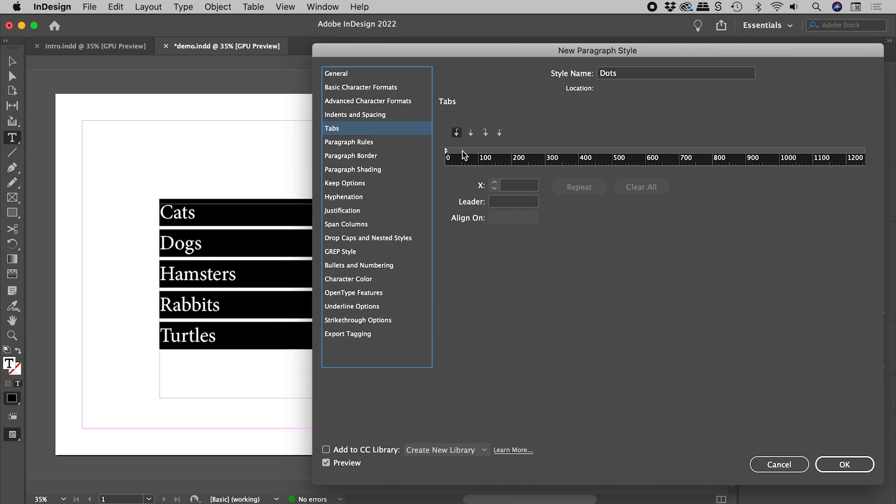
{"action": "mouse_move", "coordinate": [536, 155]}
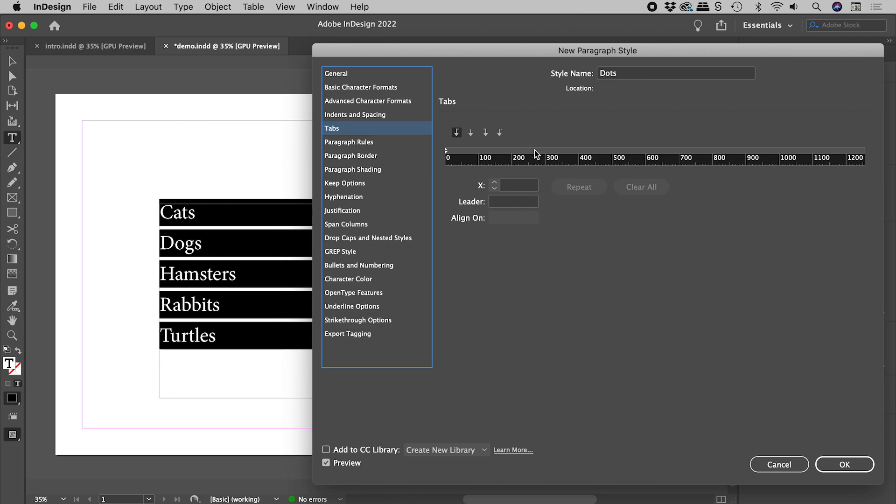
Add a tab stop at 267 px with a spaced period leader.
{"action": "left_click", "coordinate": [534, 151]}
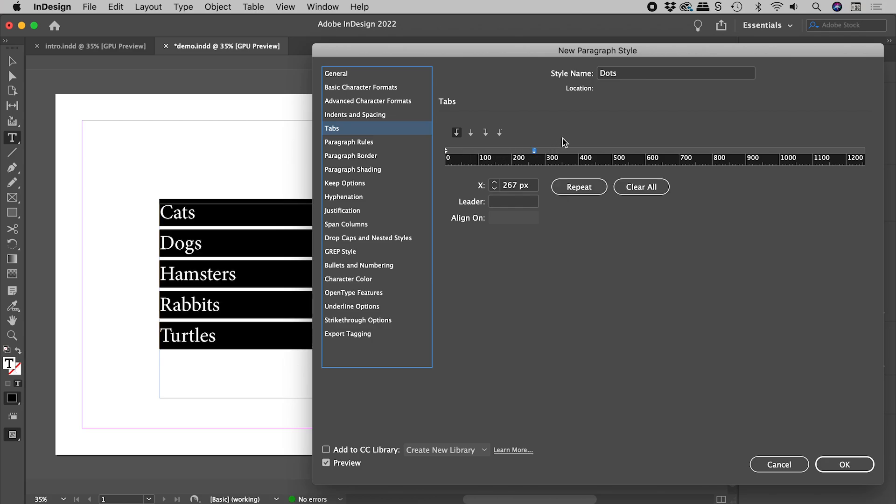
{"action": "mouse_move", "coordinate": [565, 152]}
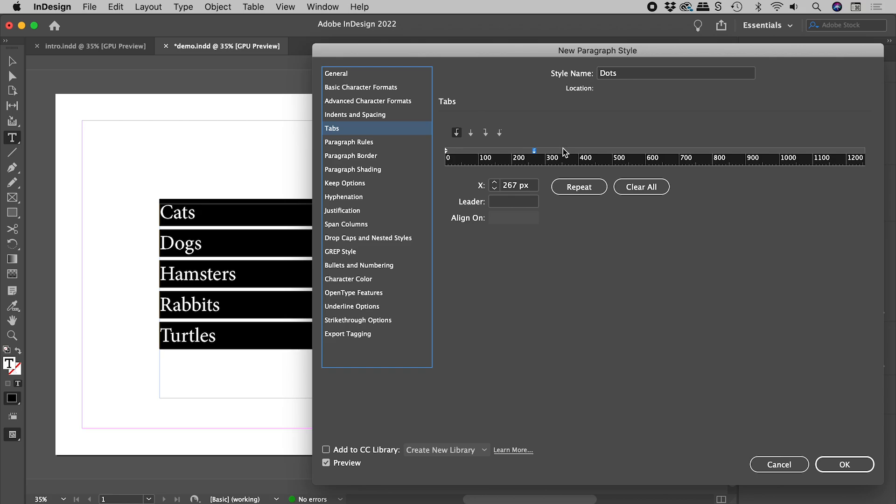
{"action": "left_click", "coordinate": [512, 201]}
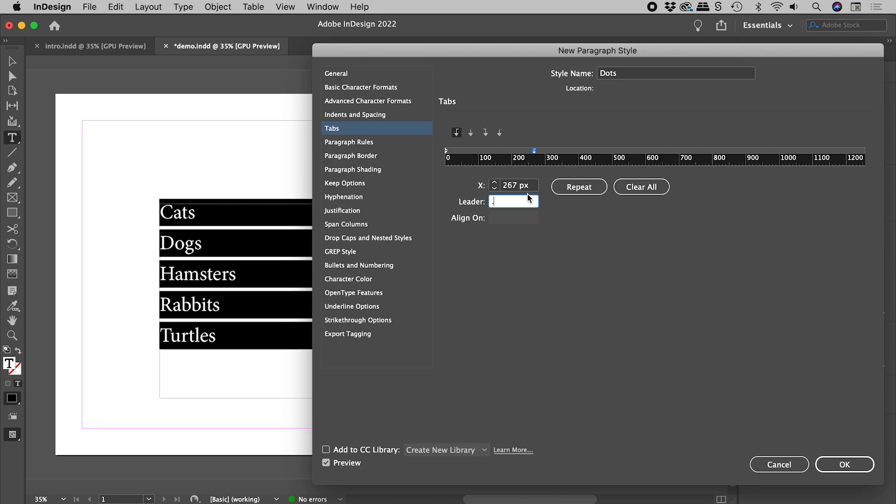
{"action": "type", "text": "."}
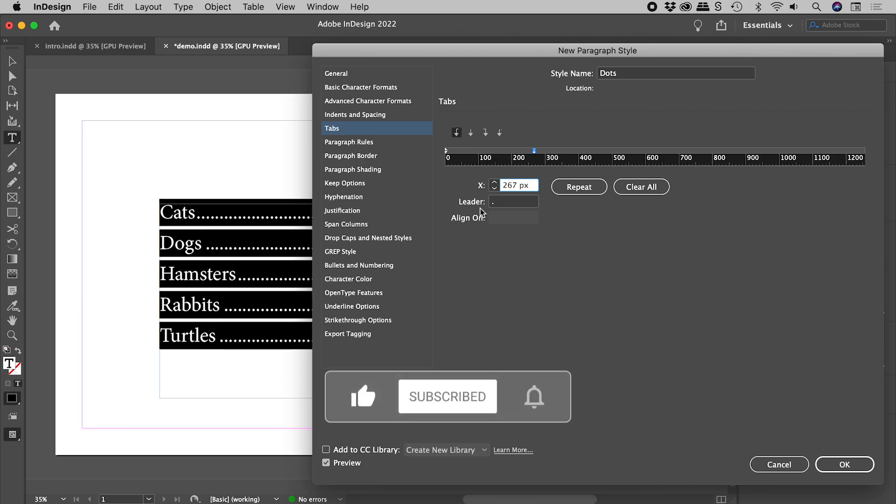
{"action": "left_click", "coordinate": [513, 201]}
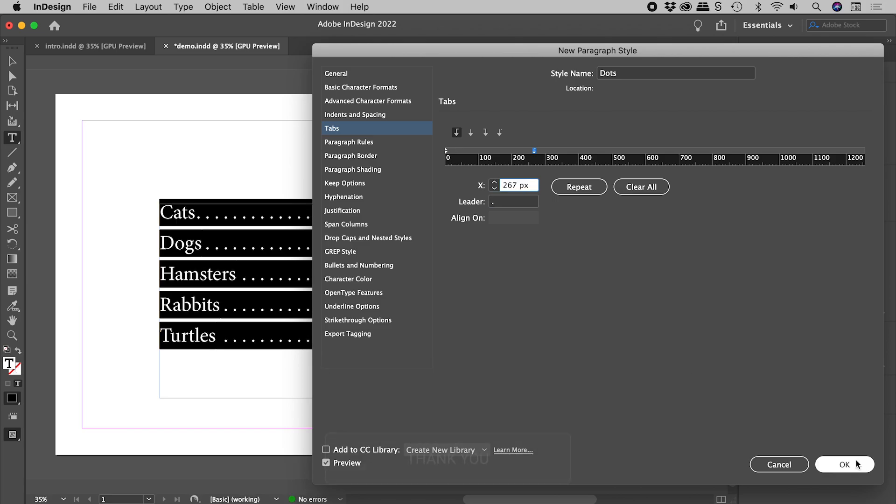
Save the Dots style and add the Koalas entry with number 235.
{"action": "left_click", "coordinate": [845, 464]}
{"action": "type", "text": "Koala"}
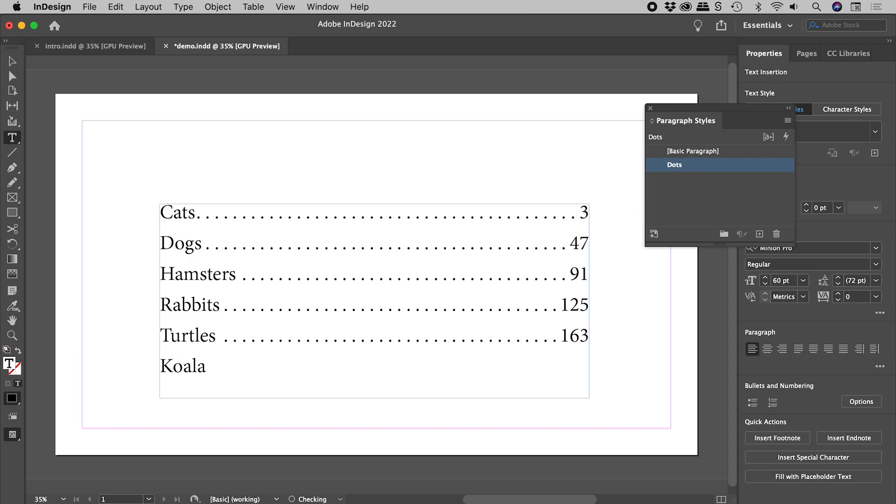
{"action": "type", "text": "s"}
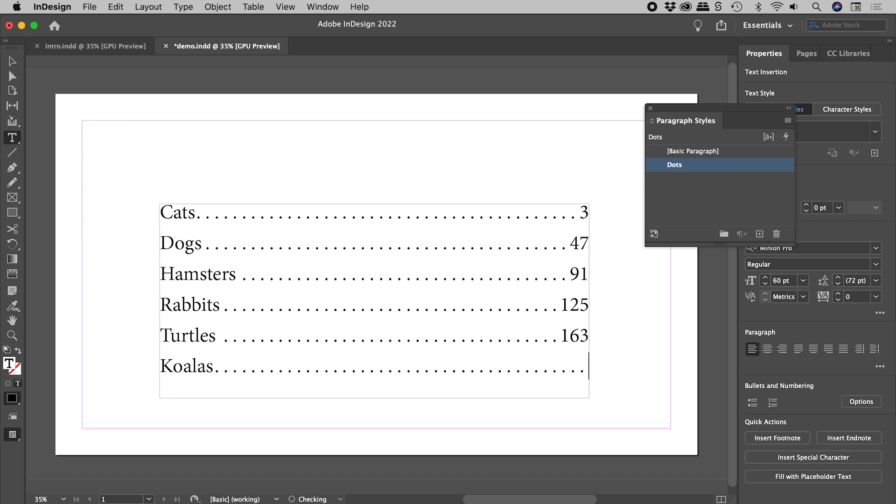
{"action": "type", "text": "235"}
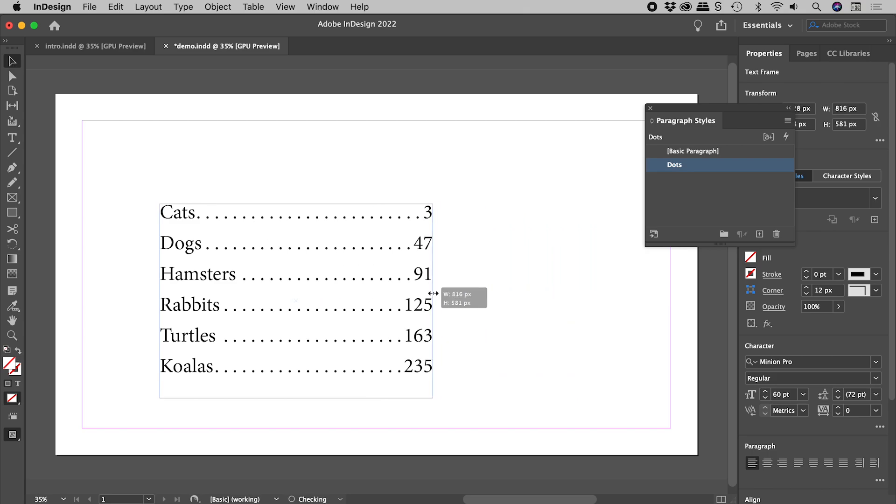
Release the text frame at its narrower width, keeping all six dotted entries aligned.
{"action": "left_click", "coordinate": [296, 305]}
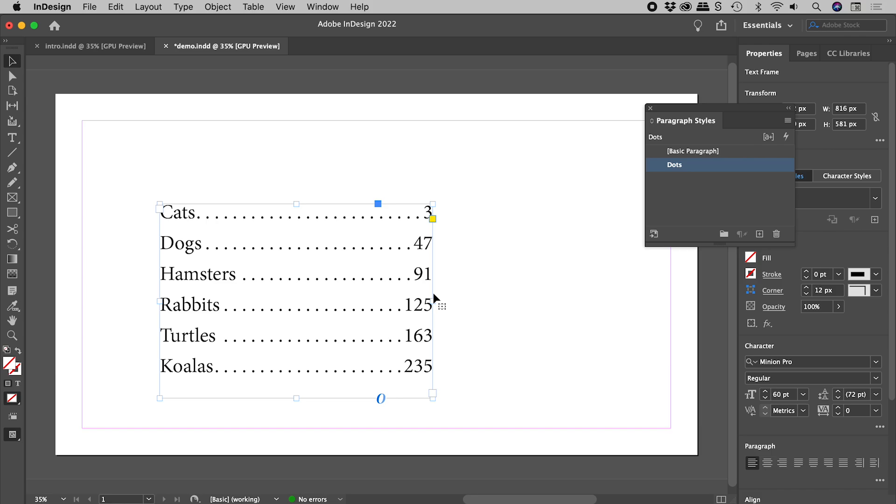